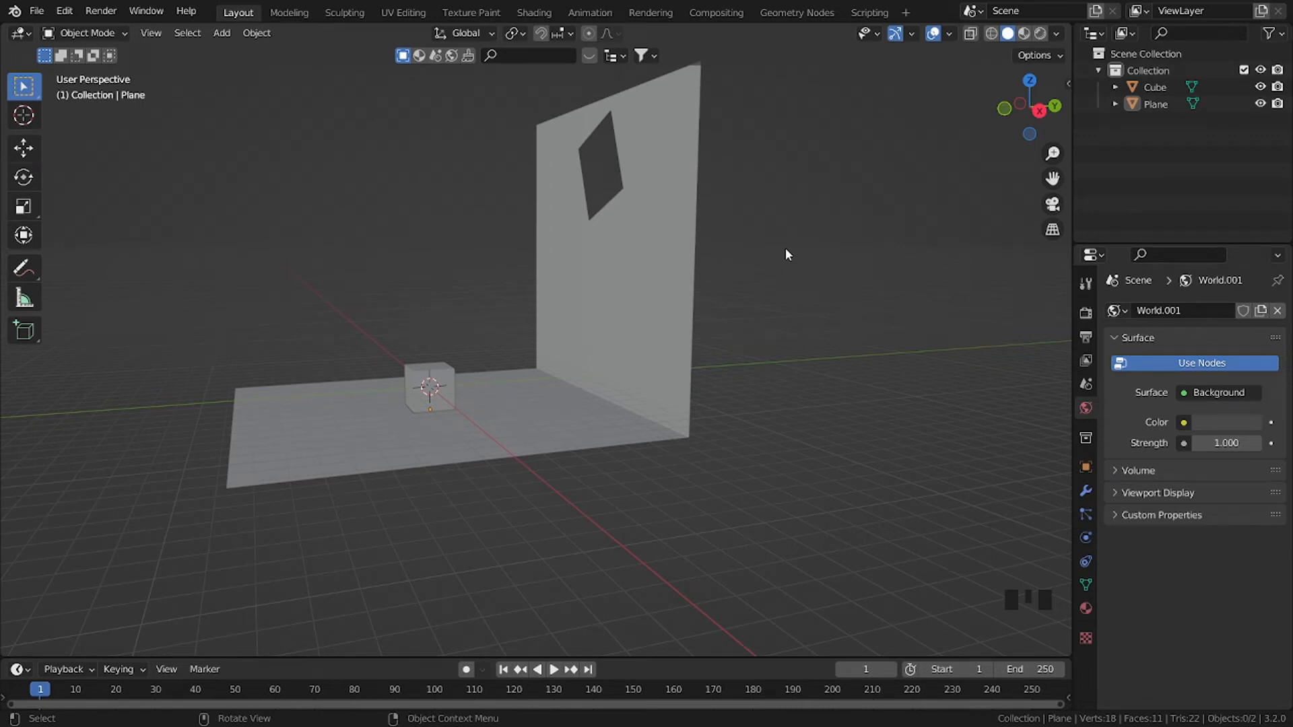
Step: Duplicate the small cube and pull its top face out into a beam leaning toward the wall
key("shift+a")
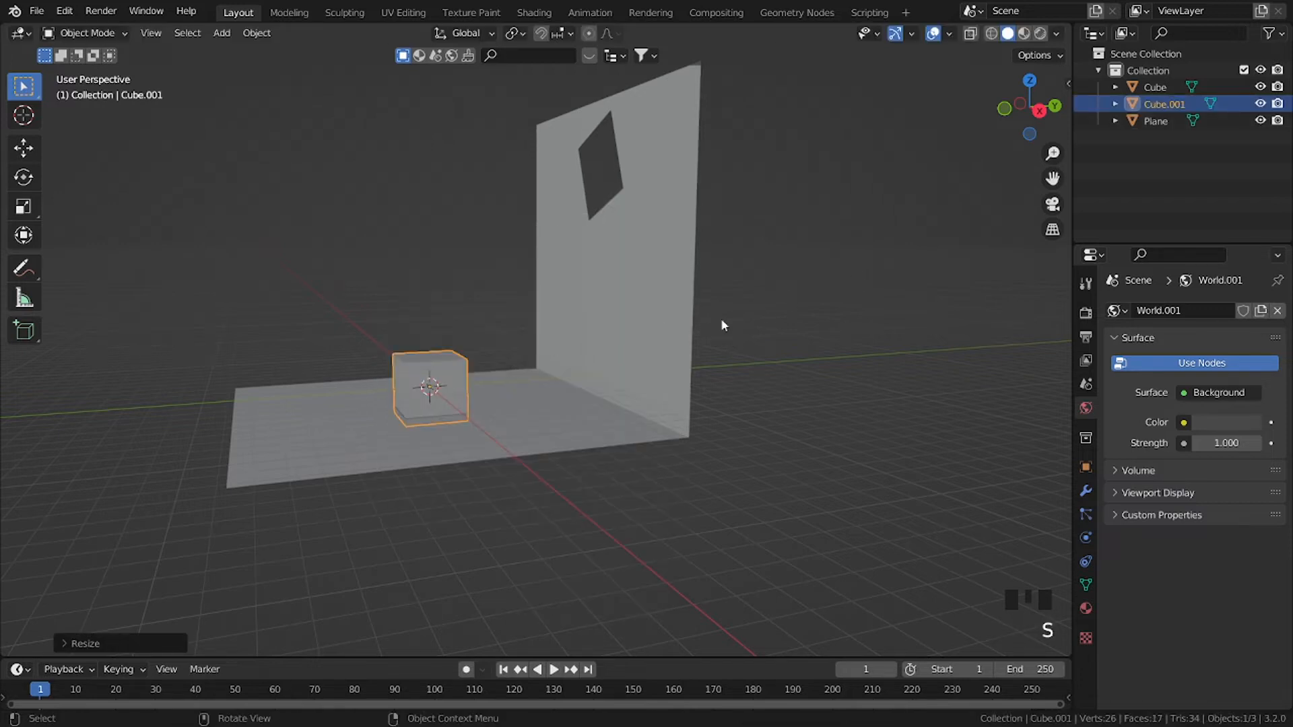
key("Tab")
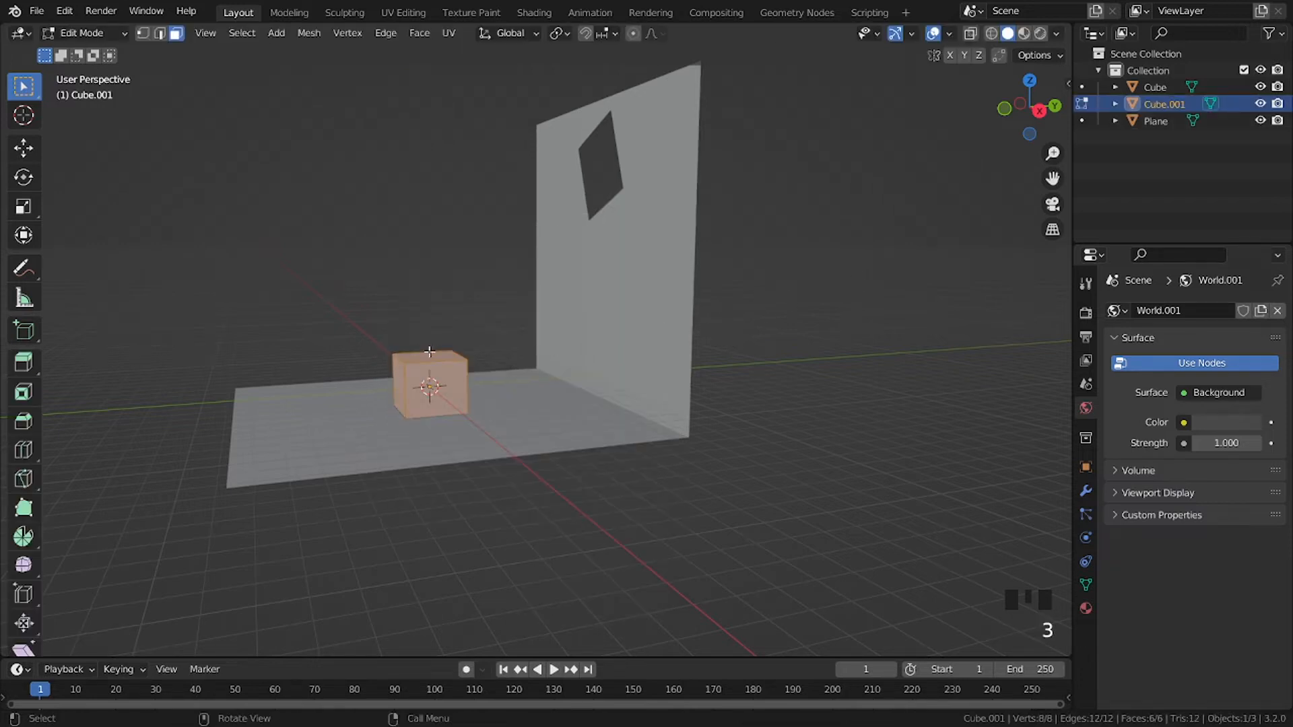
key("g")
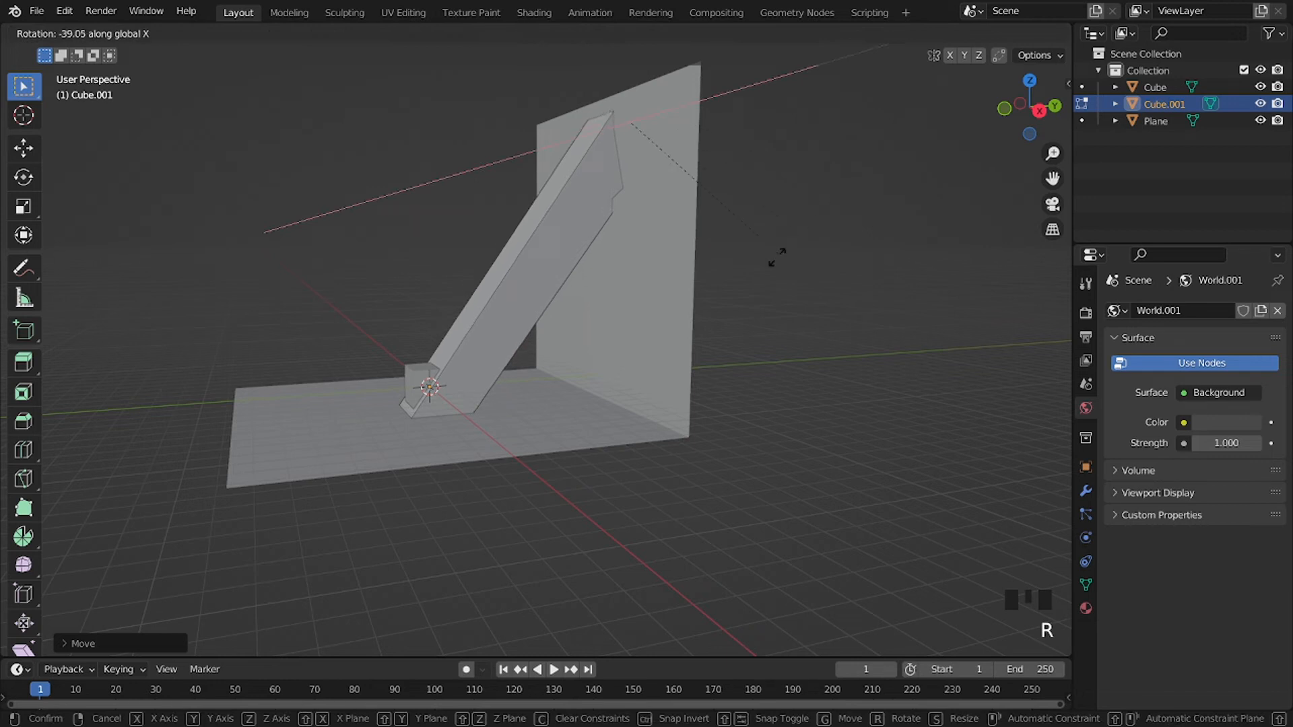
key("s")
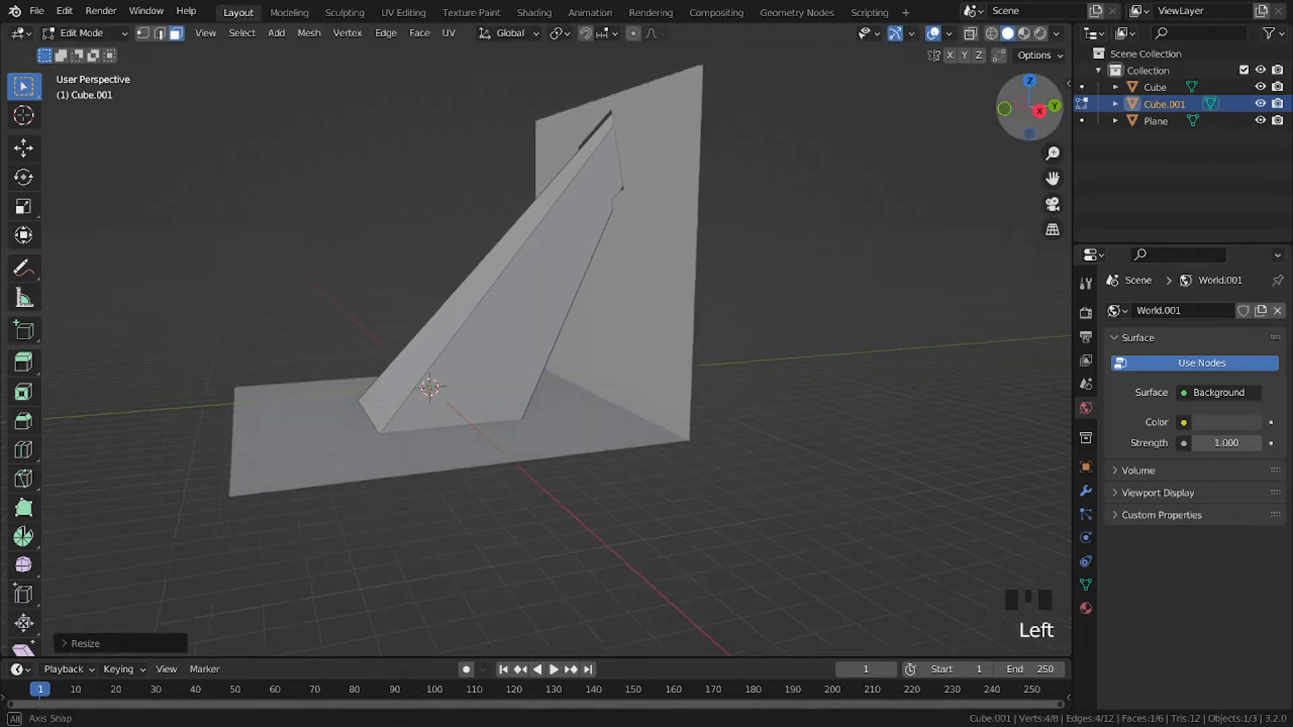
key("Tab")
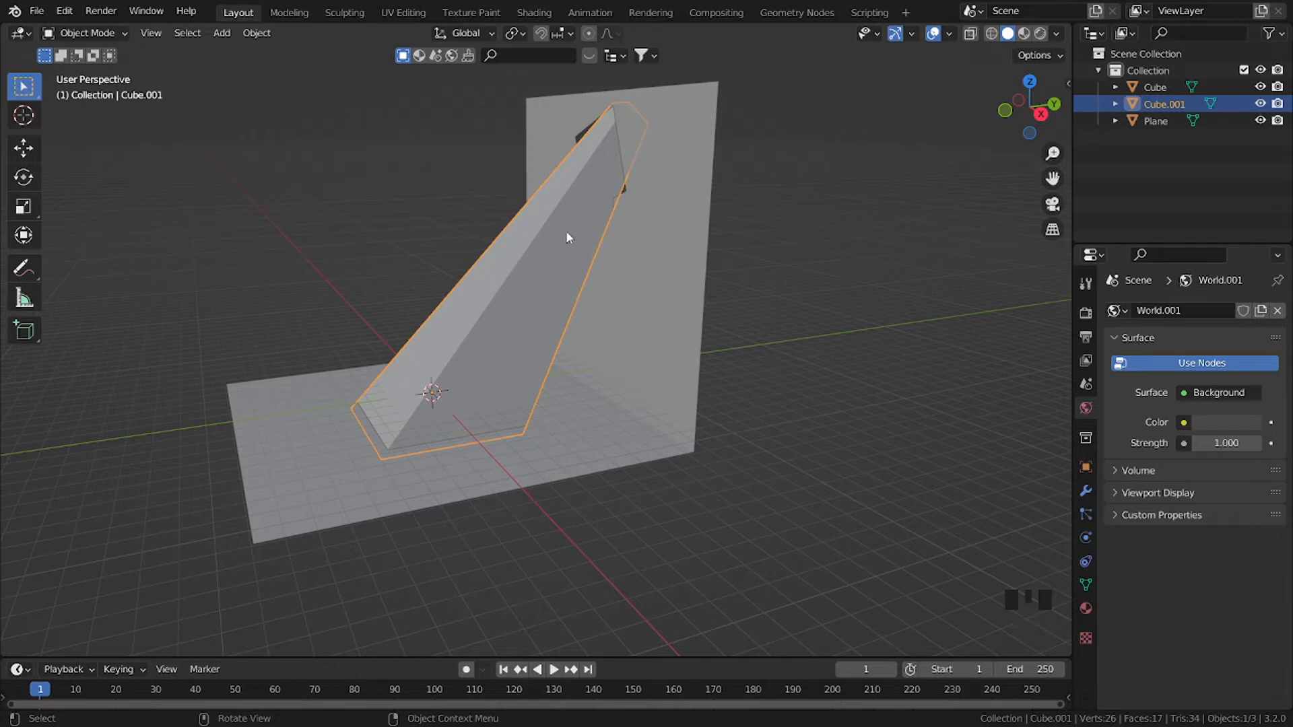
Step: Add a level-3 Subdivision Surface and widen the beam's base into a rounded cone
key("ctrl+3")
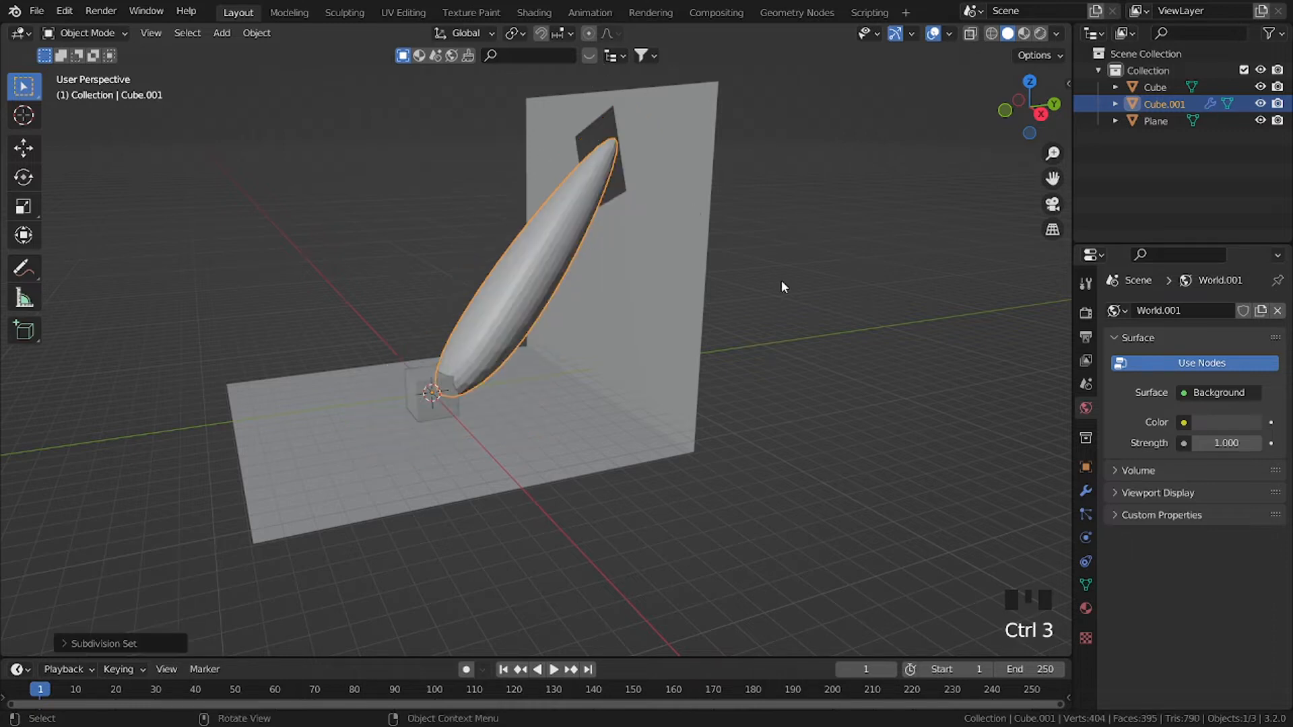
key("Tab")
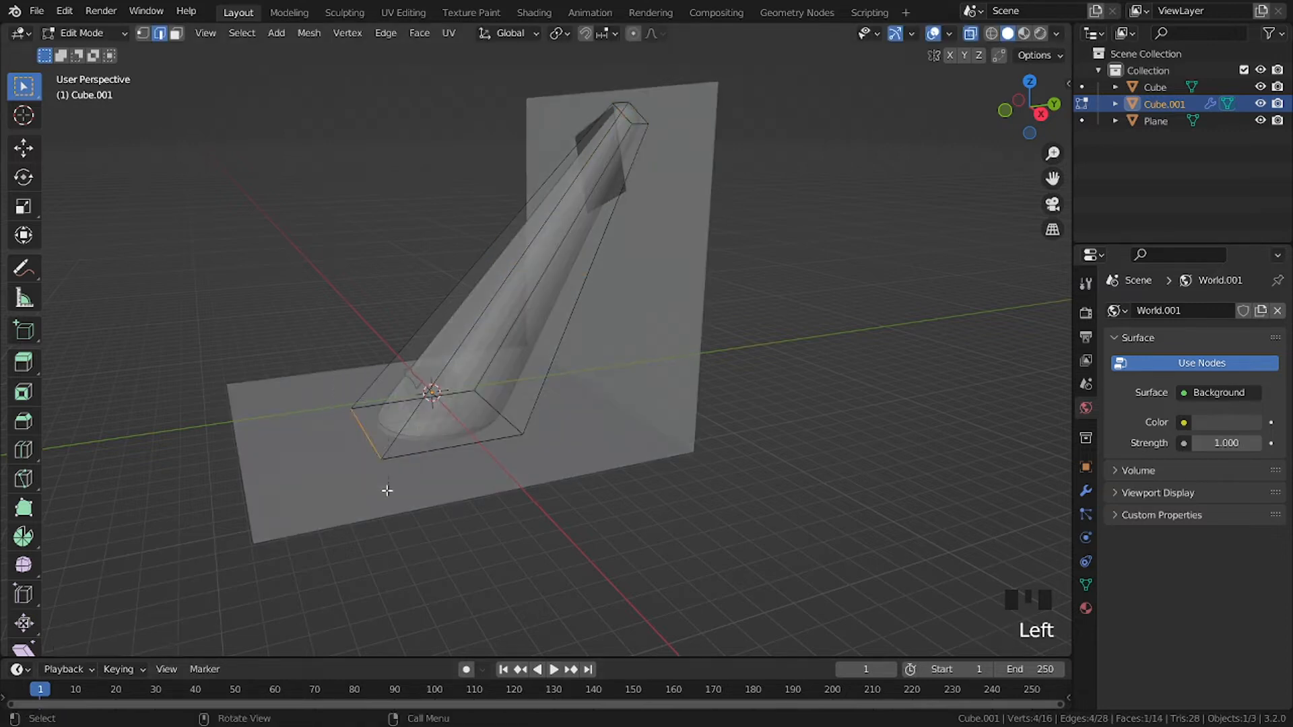
key("g")
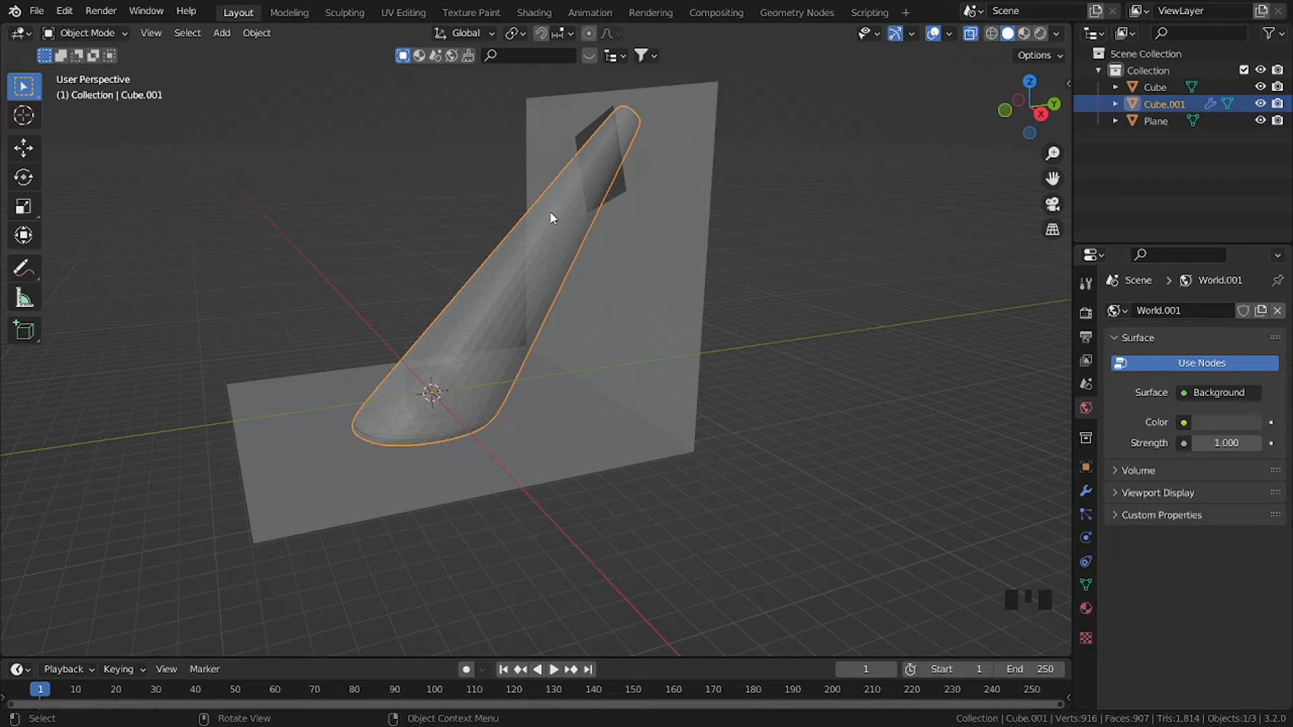
Step: Show the beam solid and rename Cube.001 to spot light with smooth shading
key("alt+z")
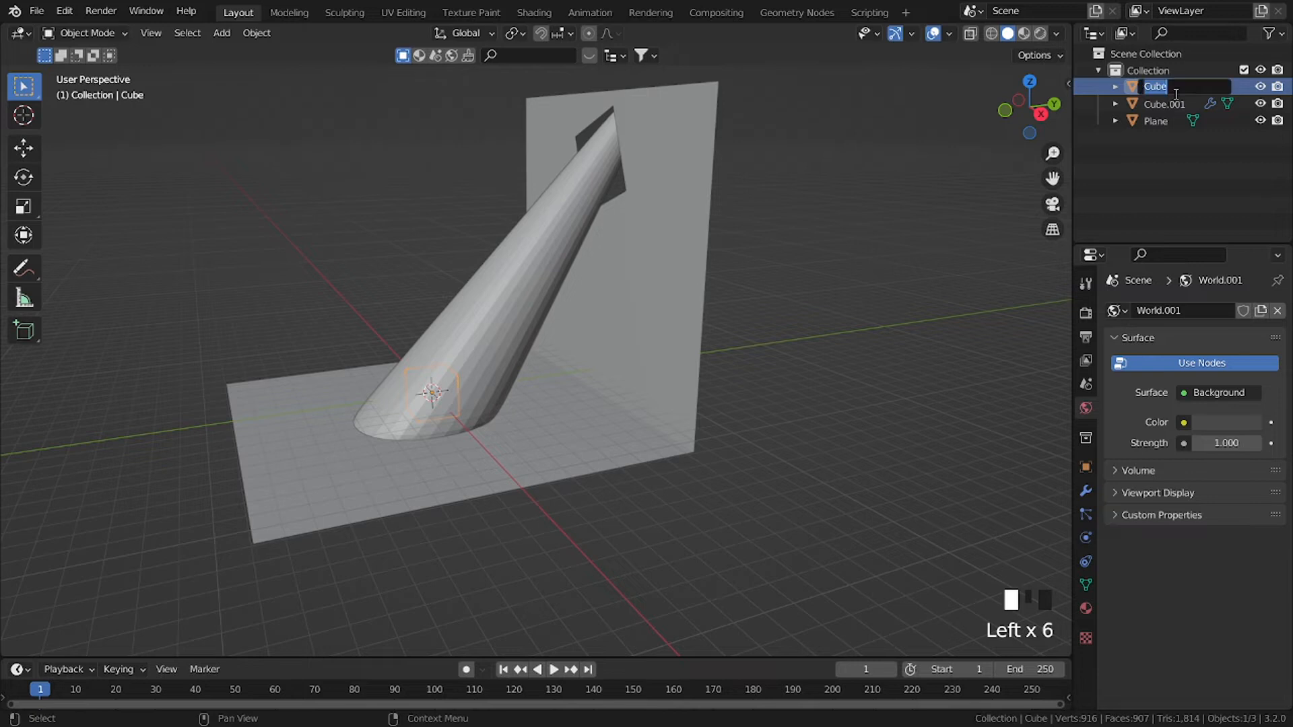
left_click(1164, 104)
type("spot light")
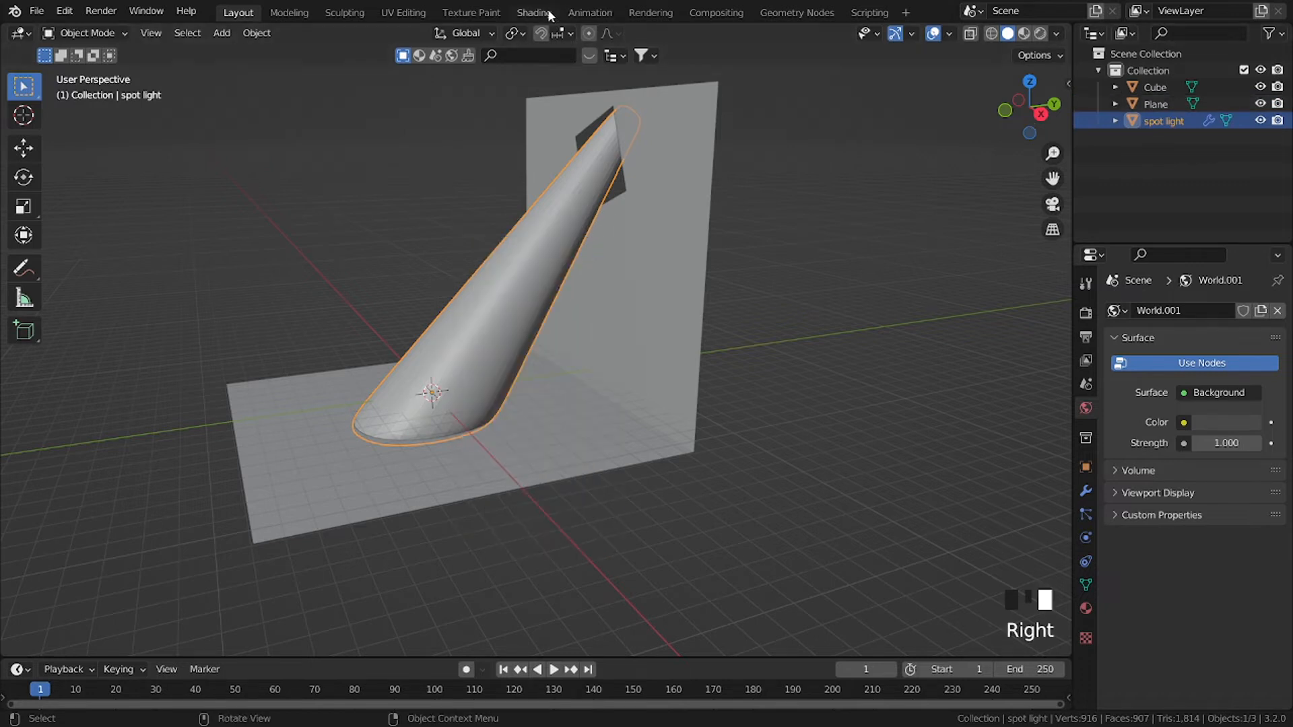
Step: Switch to the Shading workspace and set the world Background Color to black
left_click(533, 12)
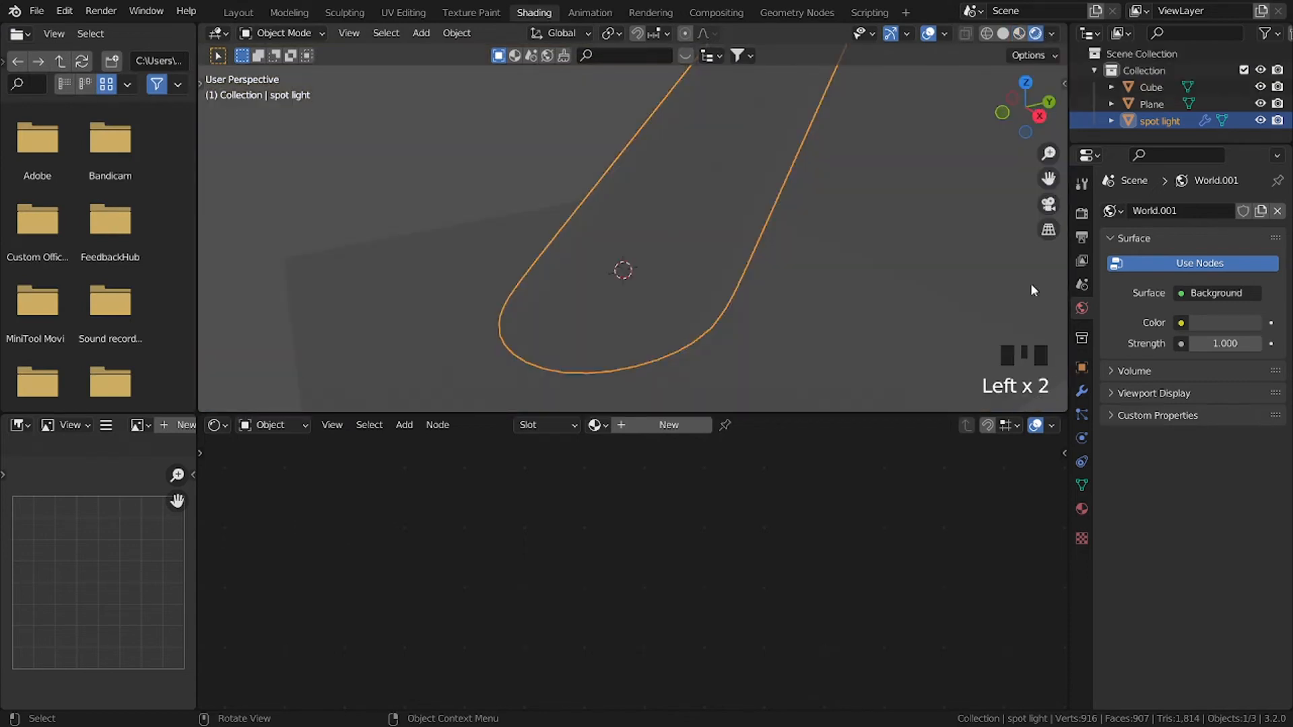
left_click(1181, 322)
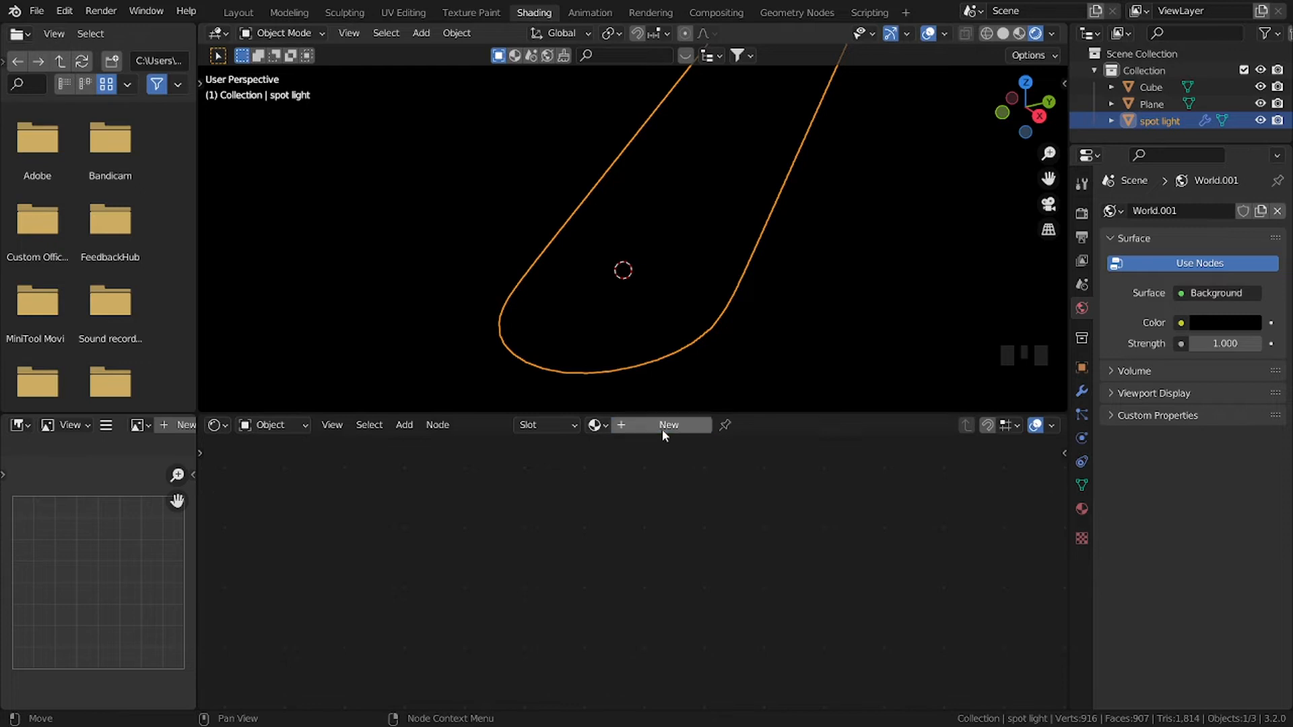
Step: Create a new material on the beam and name it spot light
left_click(670, 424)
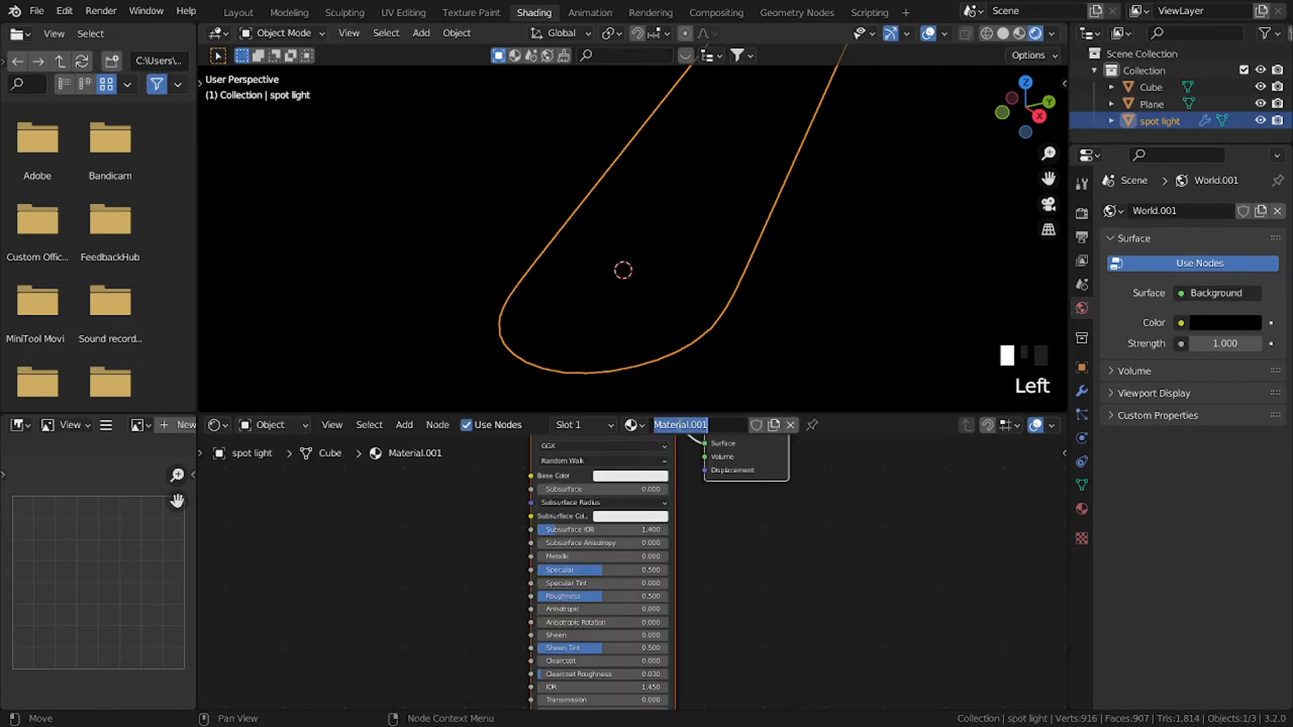
type("spot light")
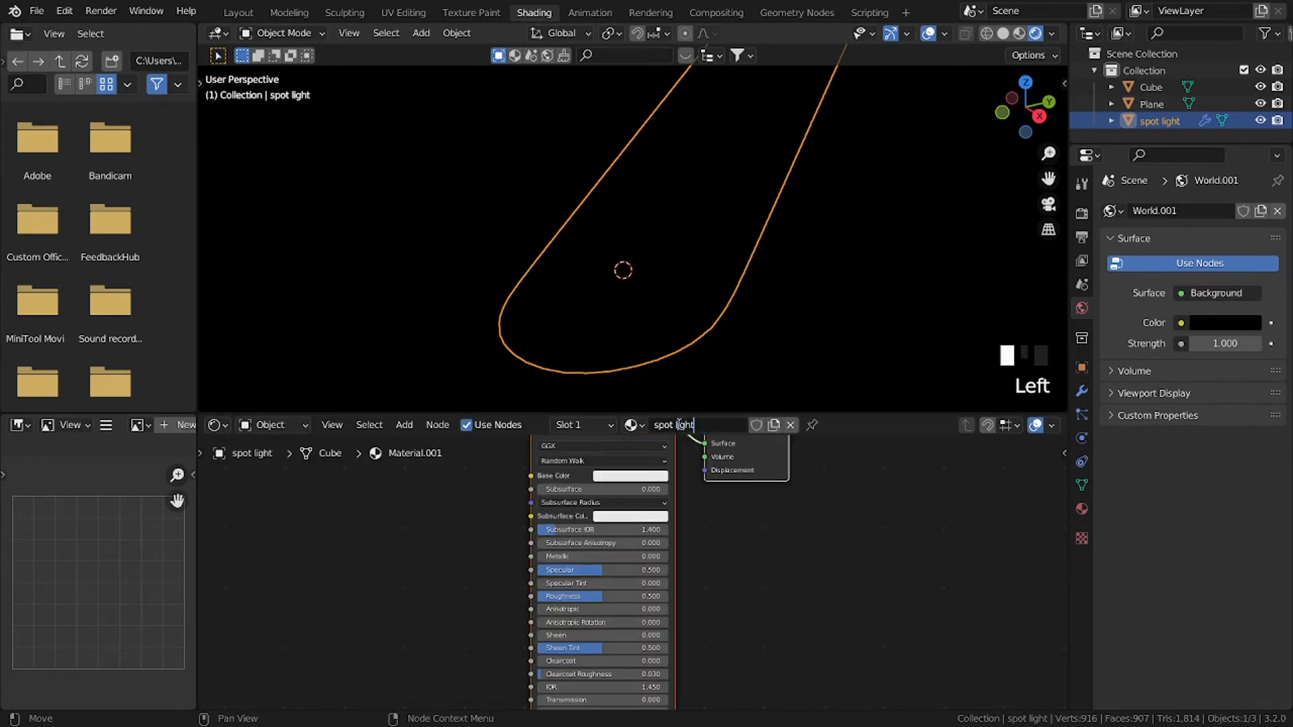
left_click(599, 446)
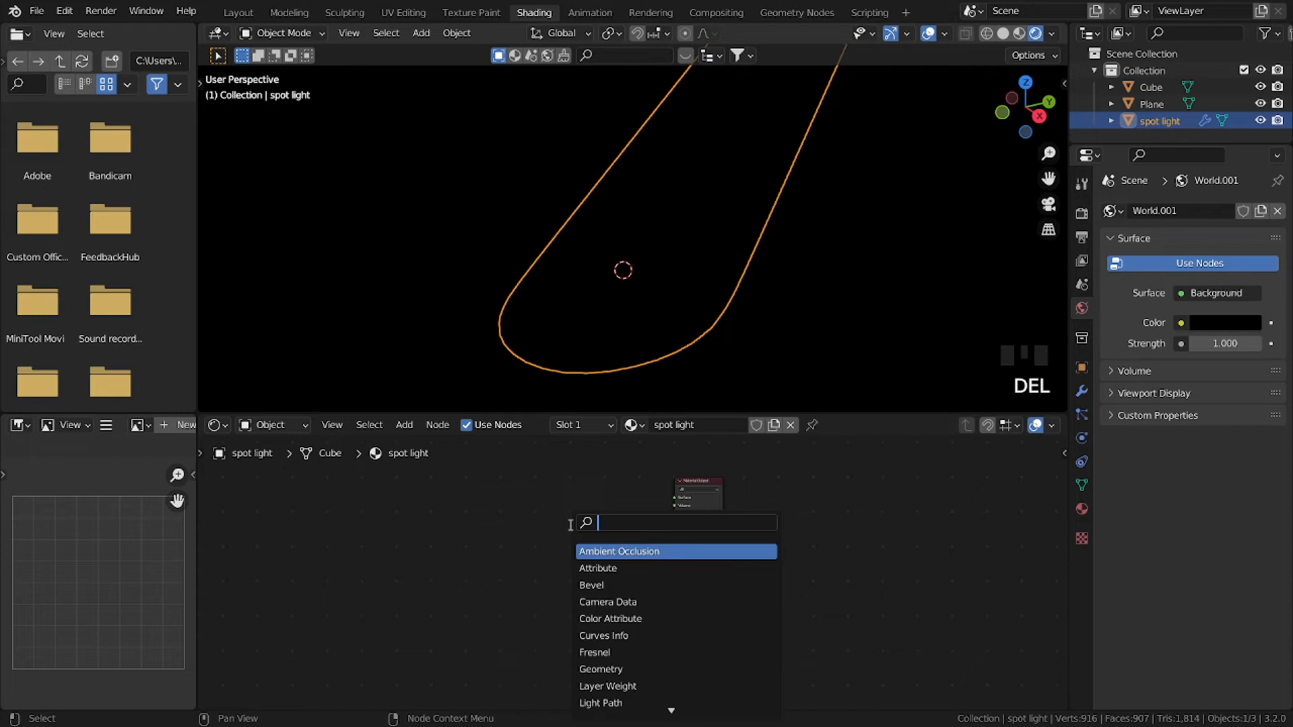
Step: Replace the Principled BSDF with Emission and add ColorRamp and Gradient Texture nodes
type("em")
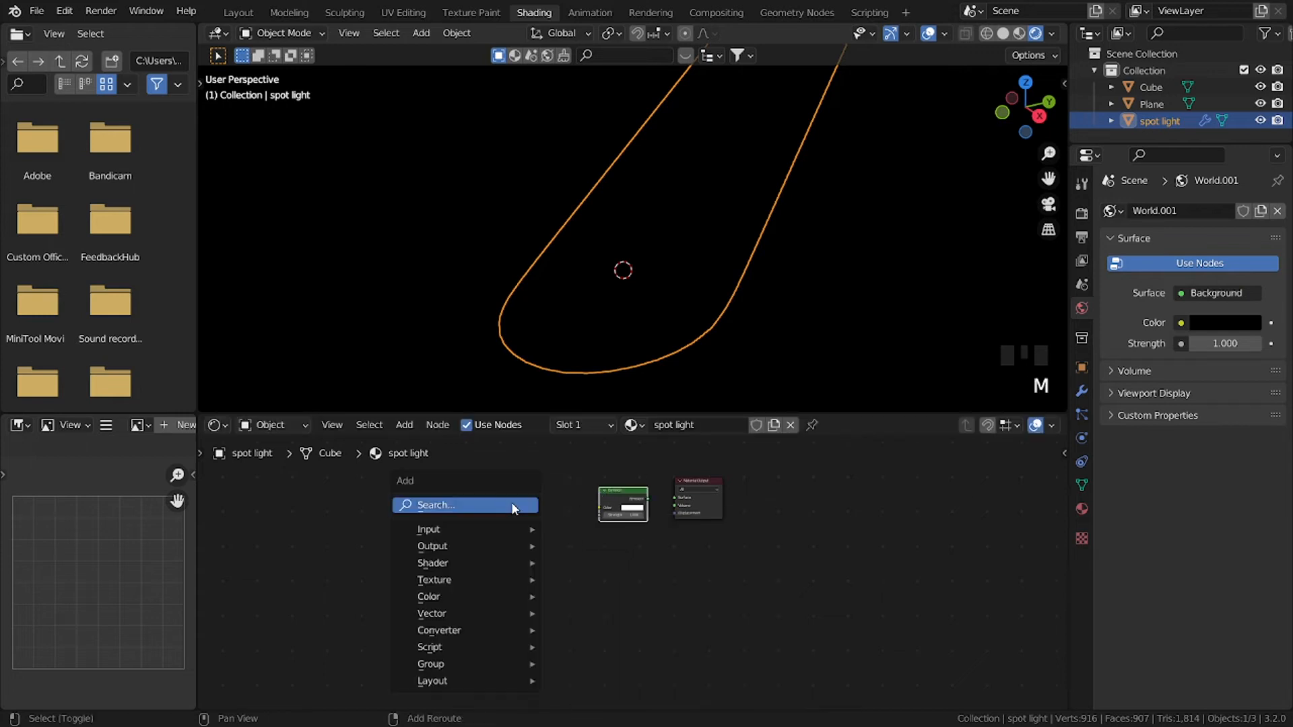
type("co")
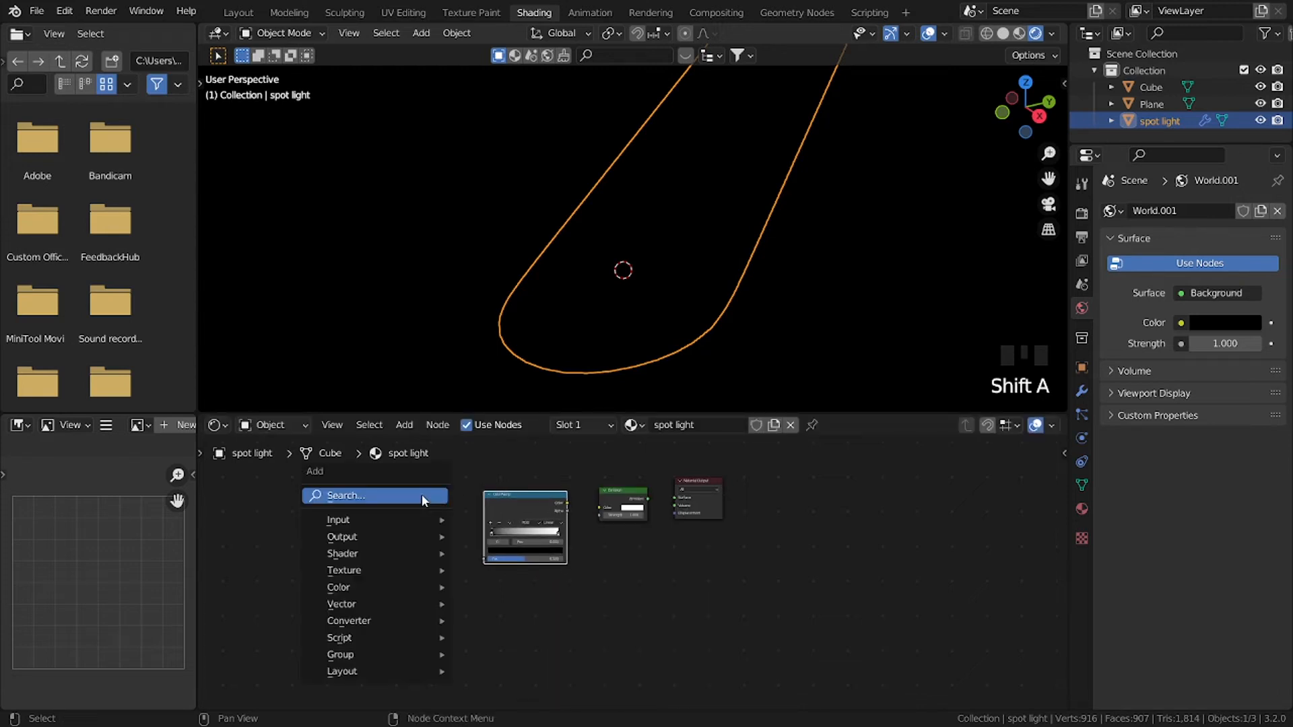
type("gradie")
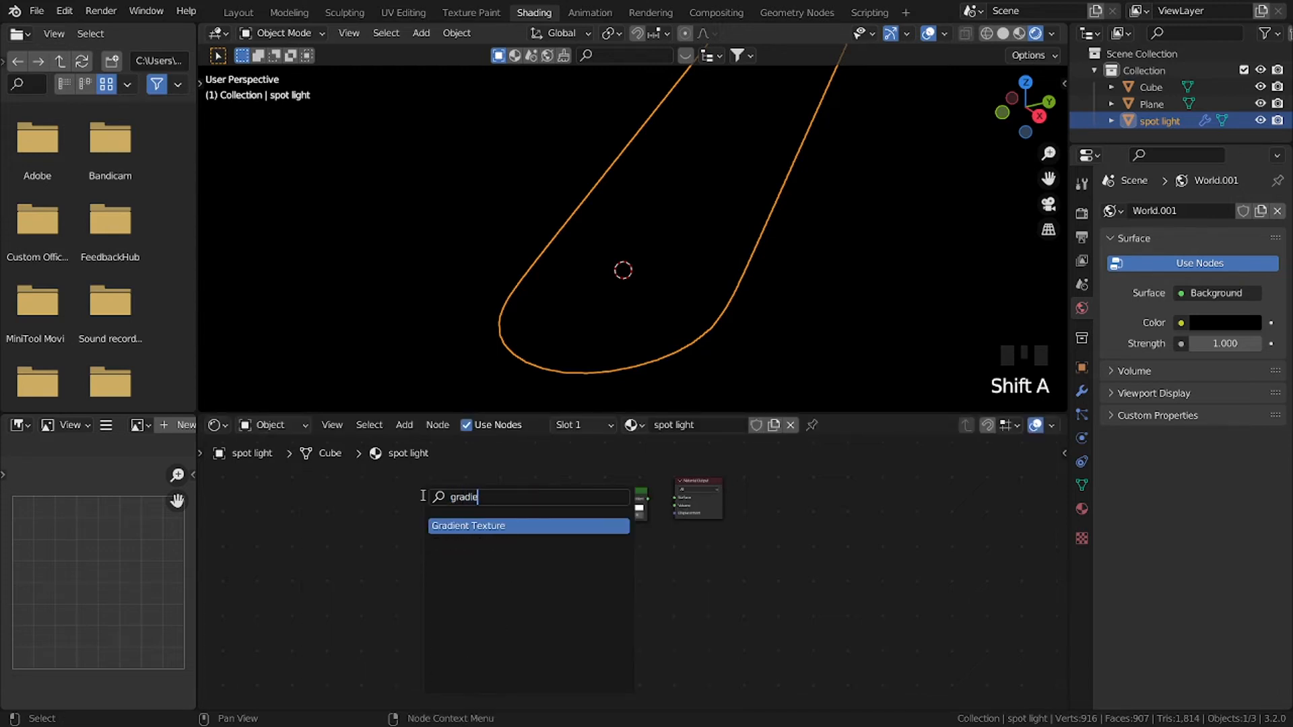
Step: Map the Gradient Texture with Rotation Y 90°, feeding the ColorRamp into Emission on the Volume output
left_click(468, 525)
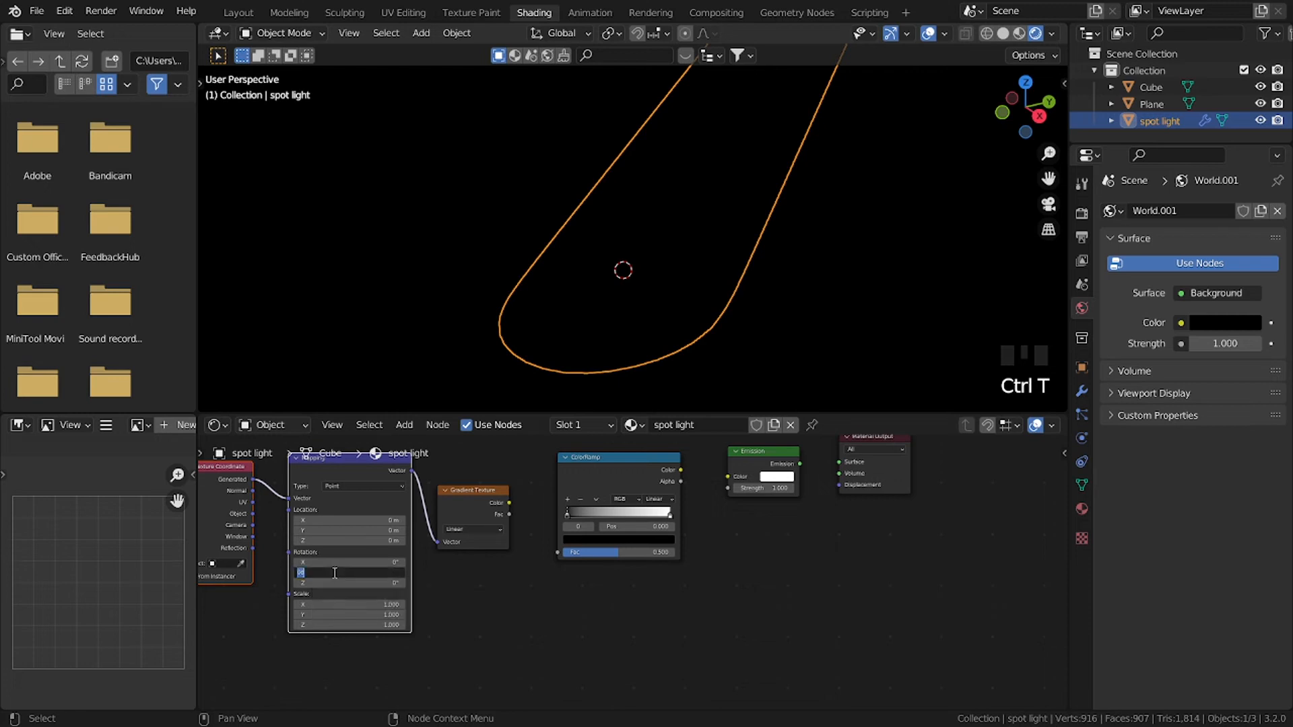
type("90°")
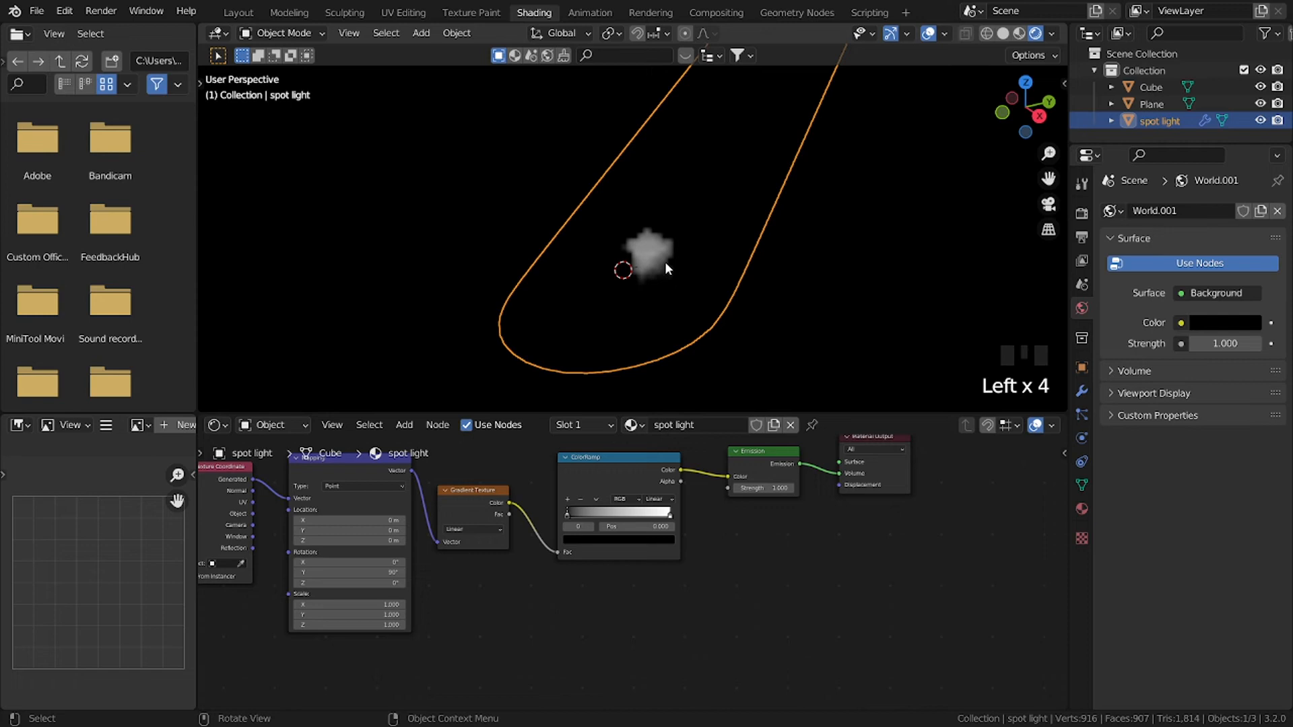
Step: Set the scene's Render Engine to Cycles
left_click(1084, 213)
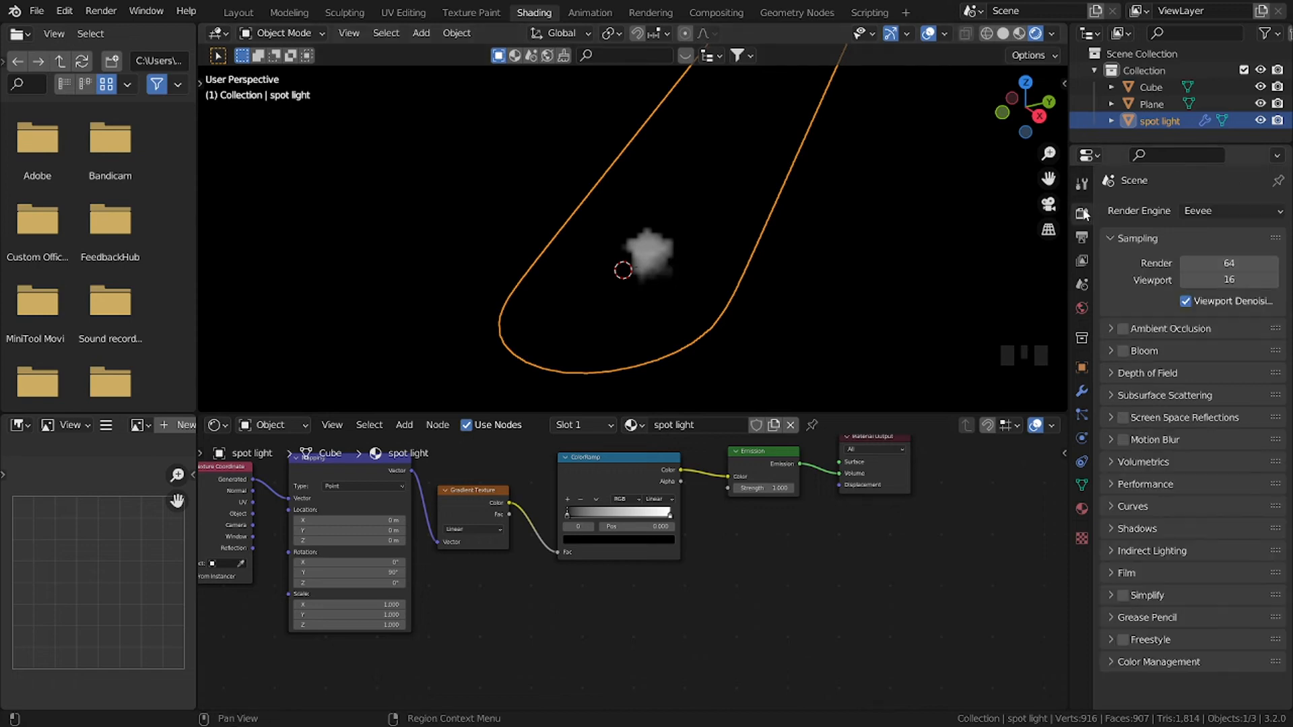
left_click(1229, 211)
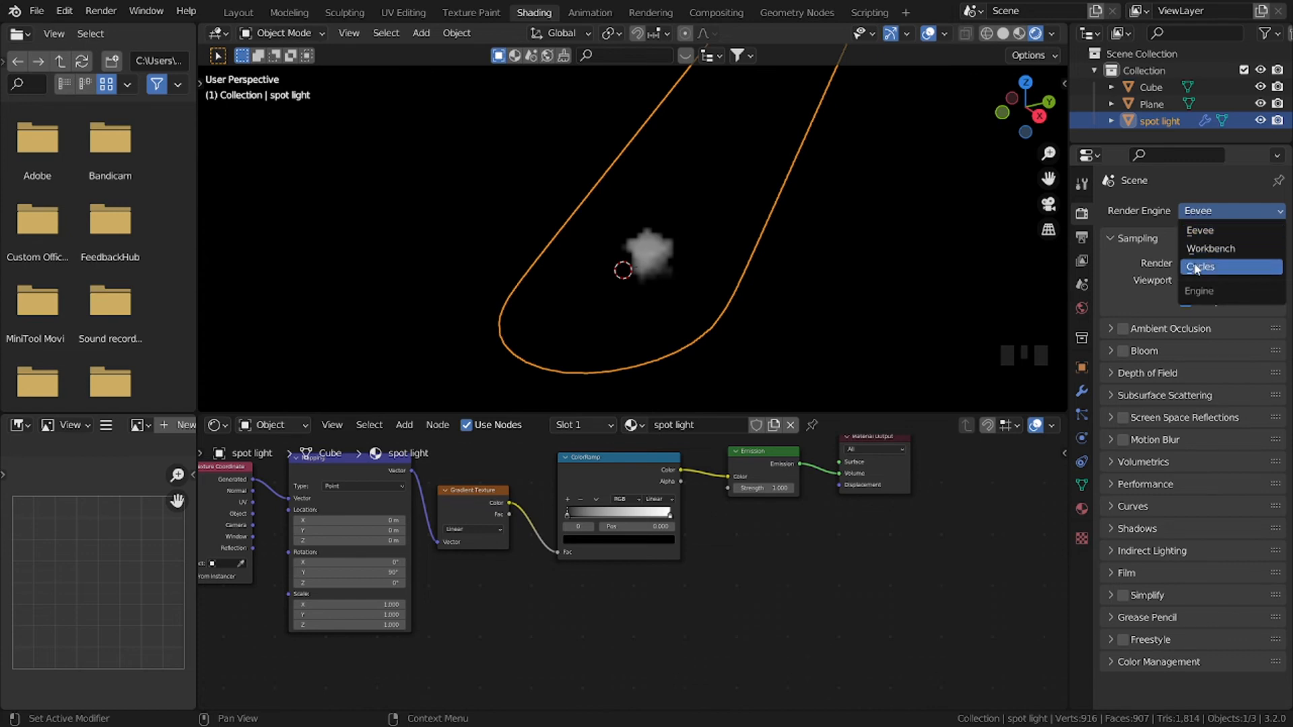
left_click(1204, 267)
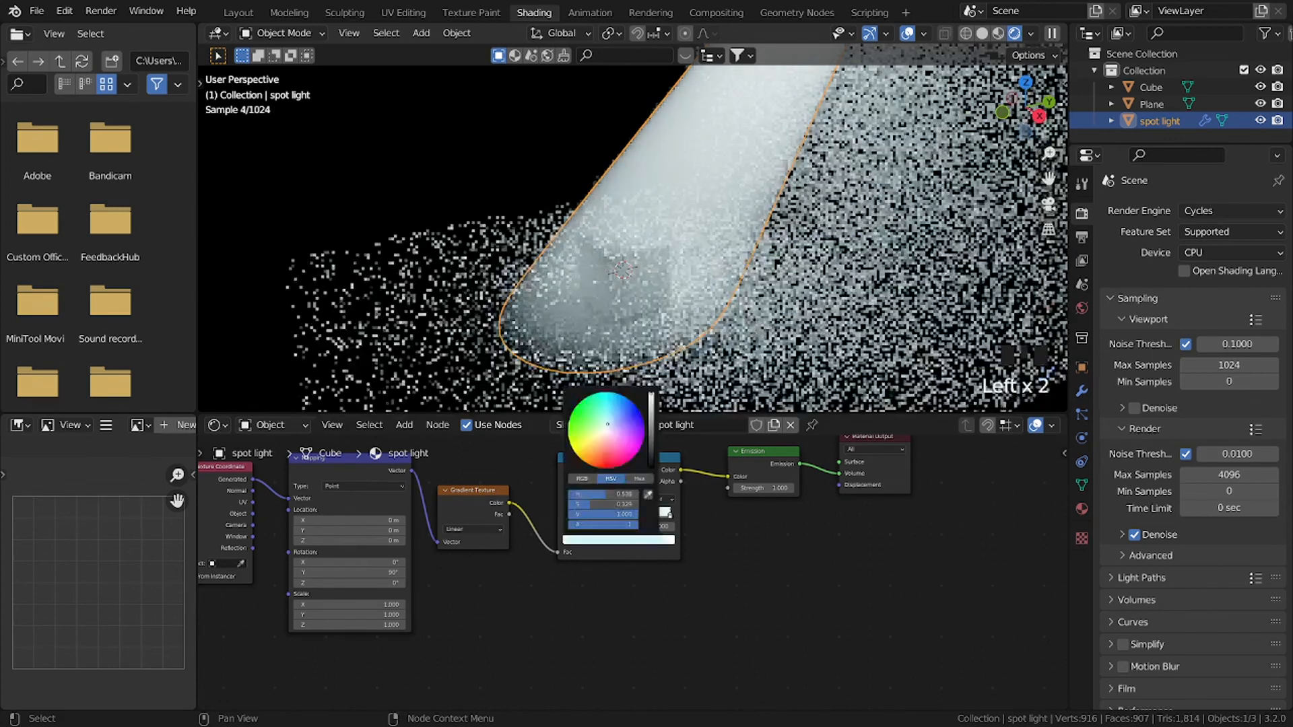
Step: Set the ColorRamp's white stop to a blue hue so the beam glows blue
left_click(618, 423)
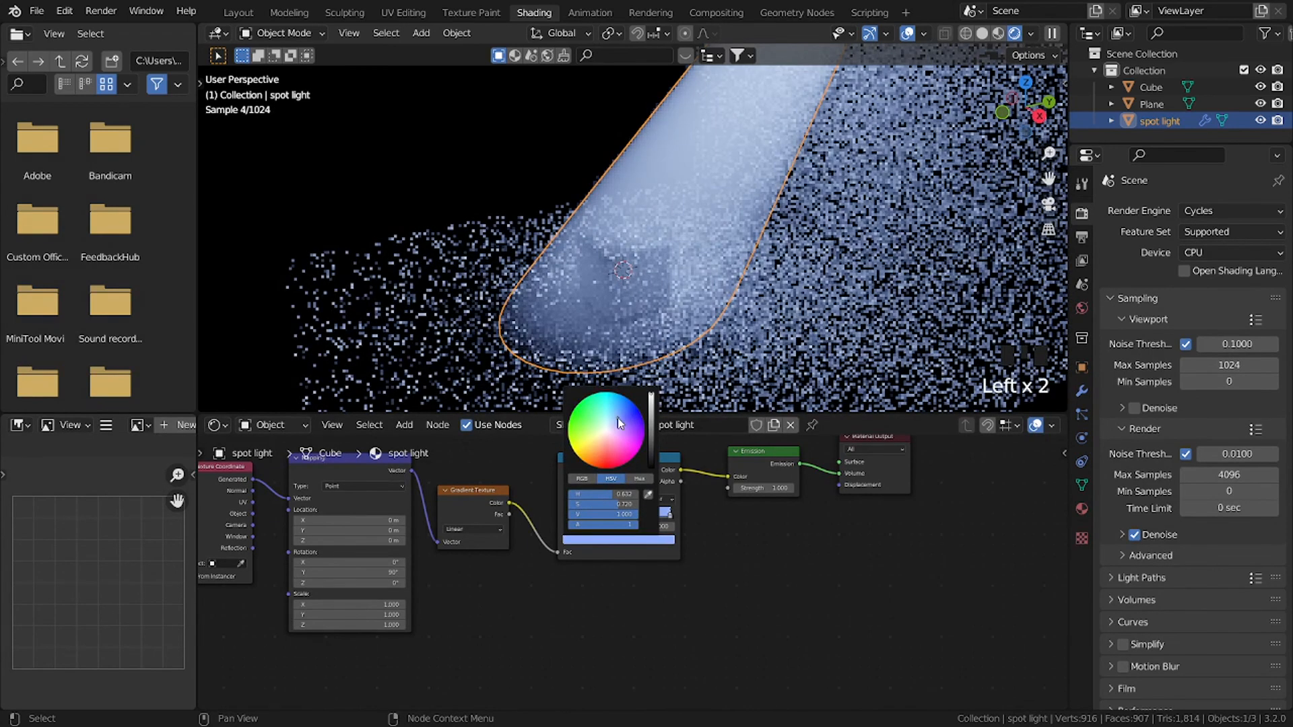